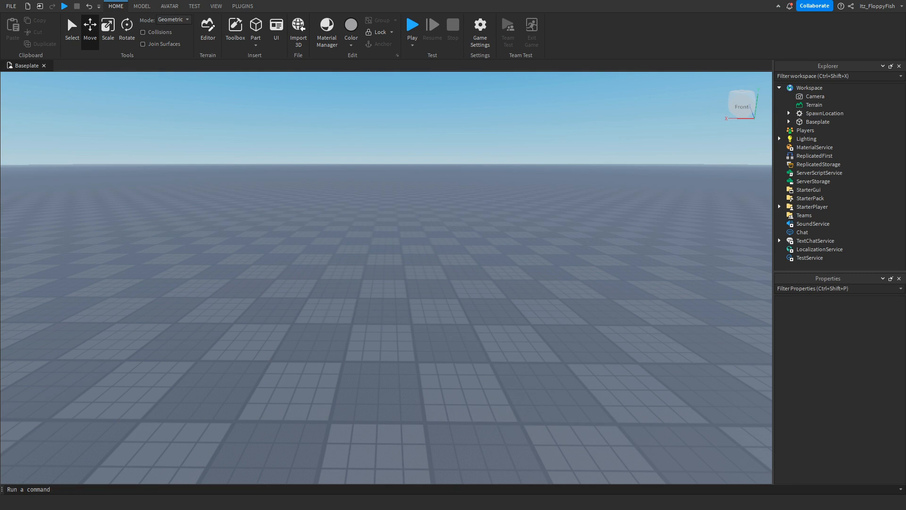
# Show the View tools to reach the window display options.
pyautogui.click(216, 5)
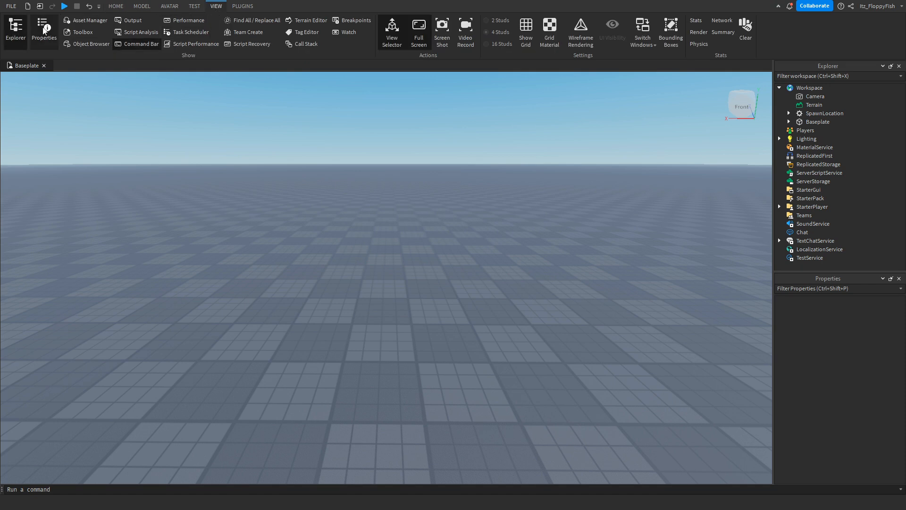
pyautogui.moveTo(404, 231)
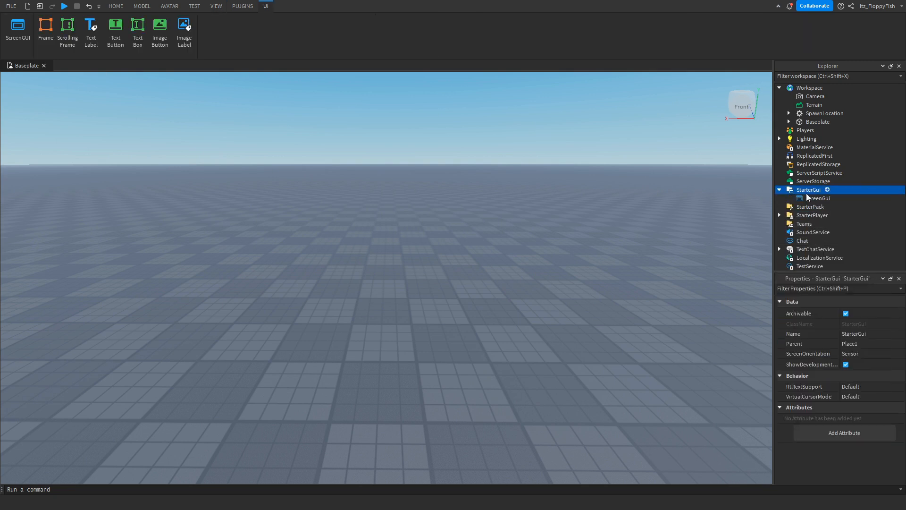
# Insert a Frame into the ScreenGui and set its BackgroundTransparency to 1.
pyautogui.click(817, 198)
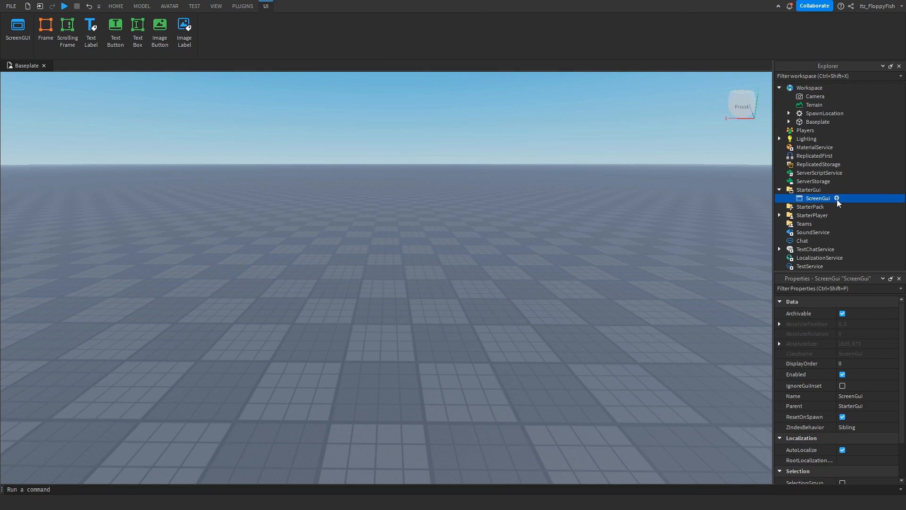
pyautogui.click(45, 29)
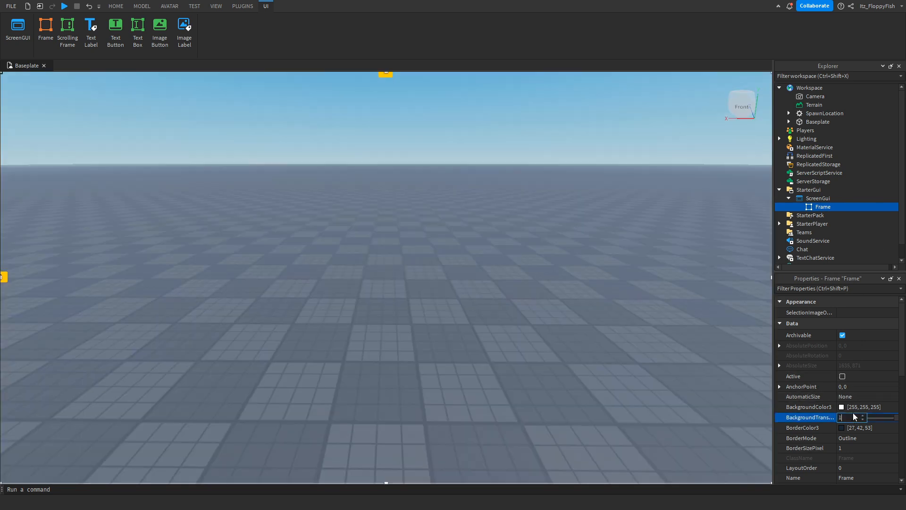
pyautogui.write('1')
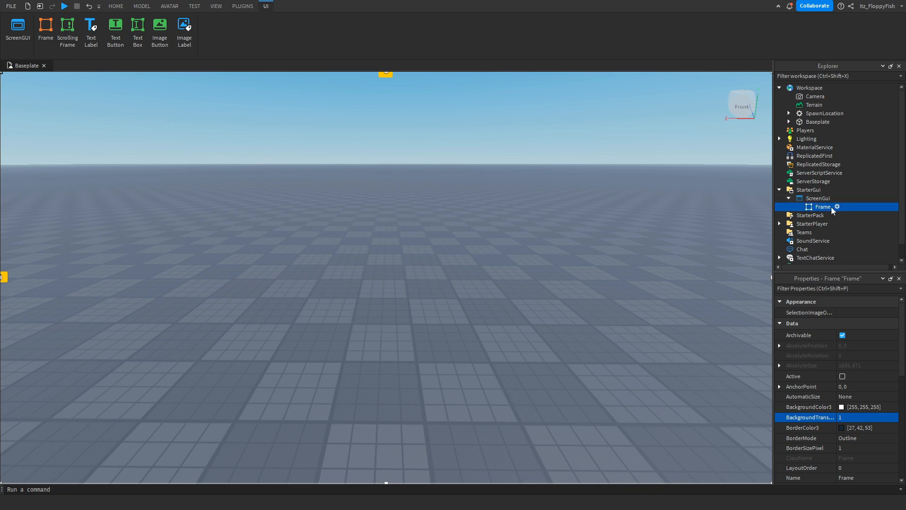
# Insert a TextButton into the Frame via the Insert Object list.
pyautogui.click(837, 207)
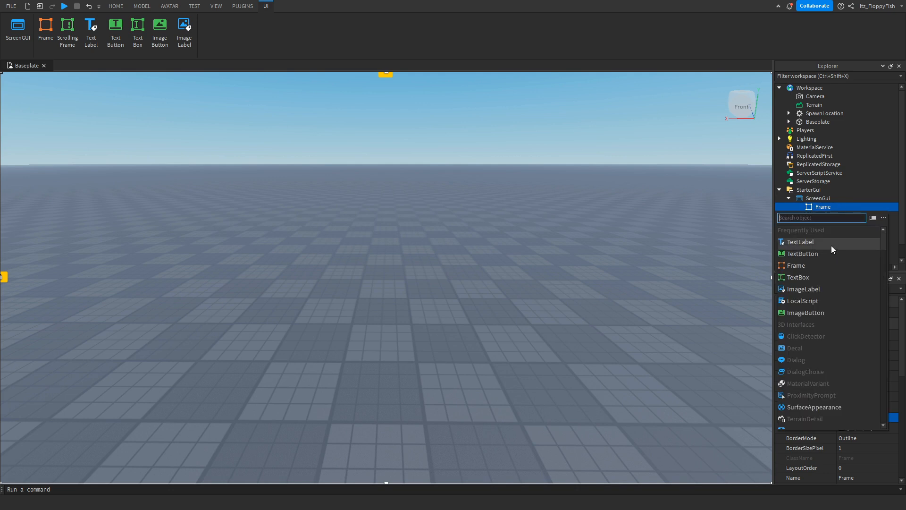
pyautogui.moveTo(828, 257)
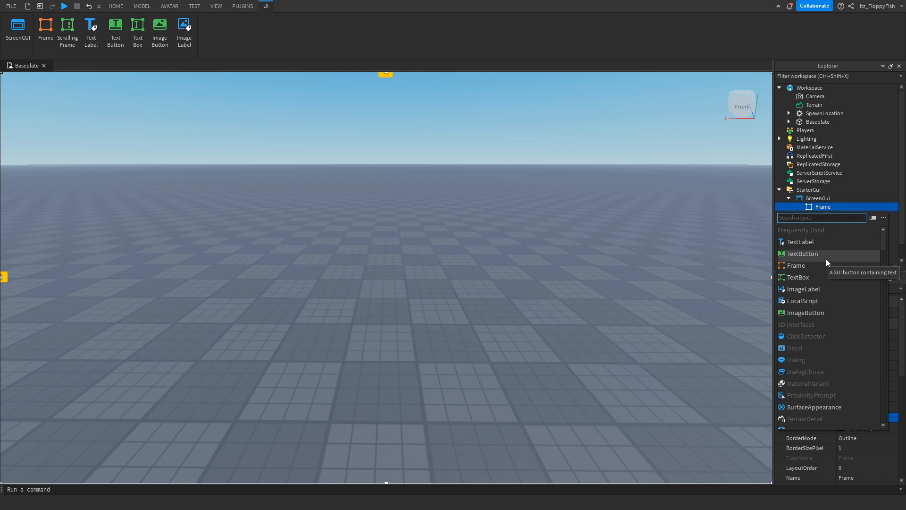
pyautogui.moveTo(816, 301)
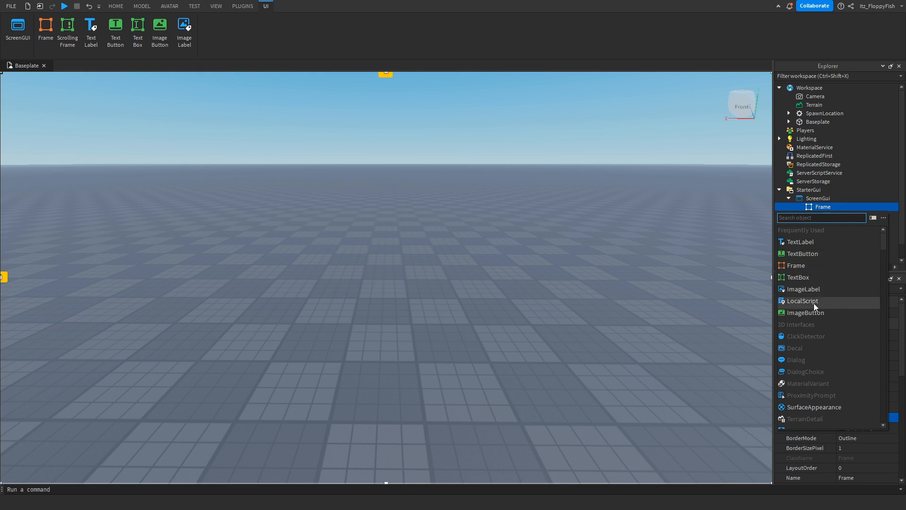
pyautogui.moveTo(802, 242)
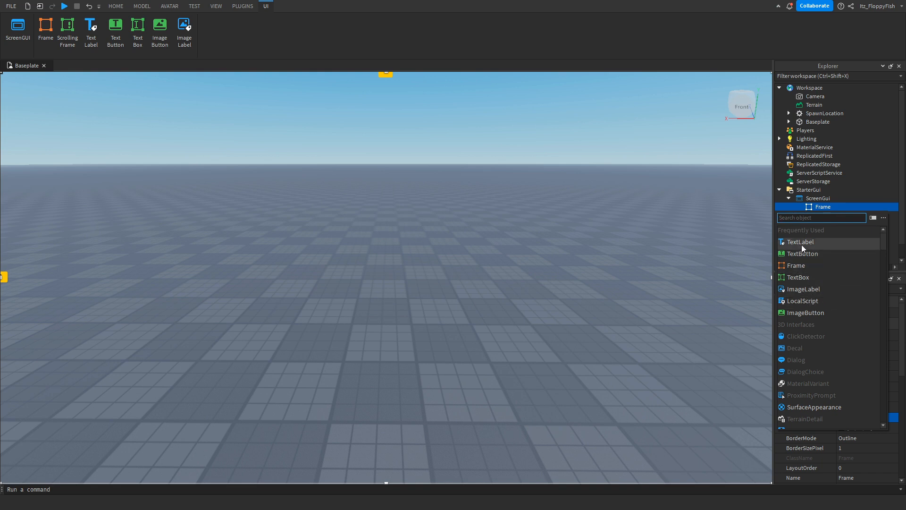
pyautogui.moveTo(802, 254)
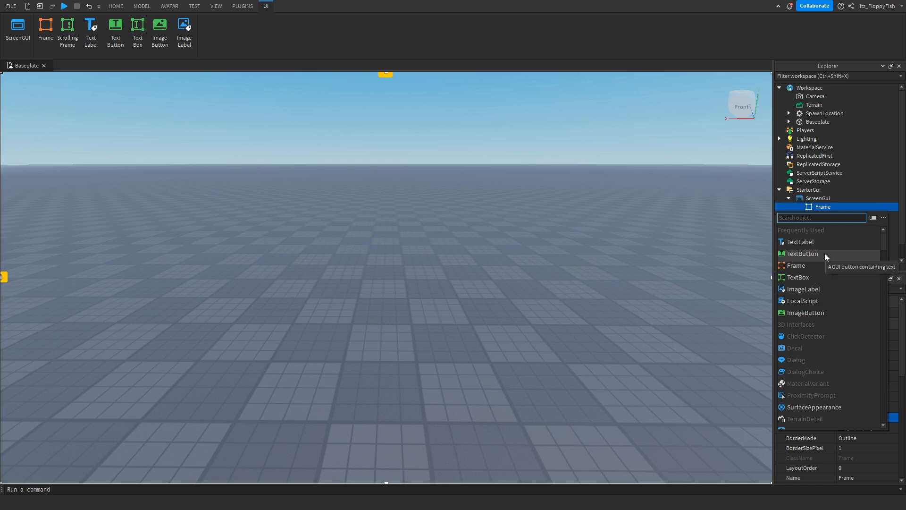
pyautogui.click(803, 253)
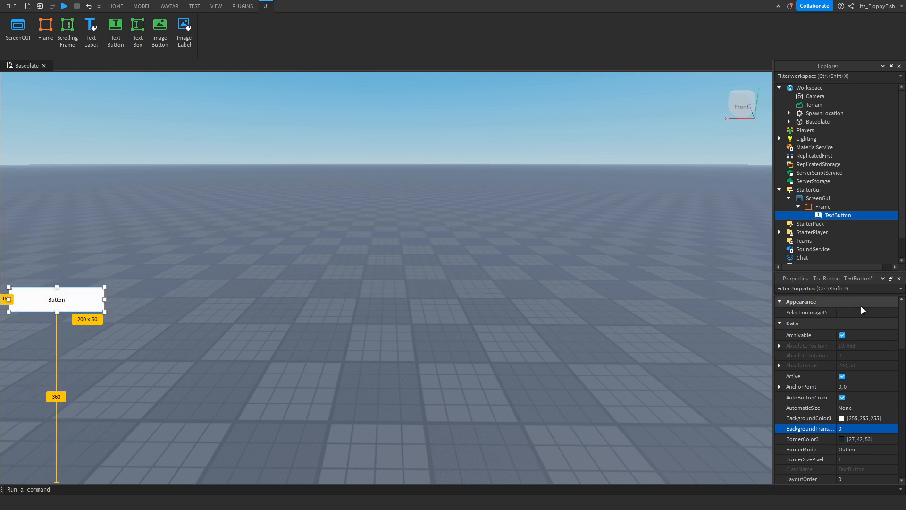
# Enable TextScaled on the button and set its FontFace to Fredoka One.
pyautogui.scroll(-3)
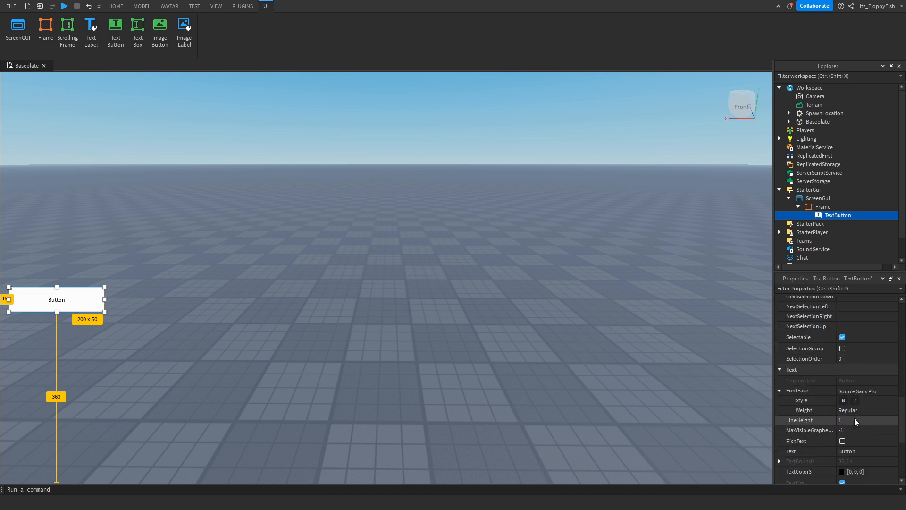
pyautogui.scroll(-3)
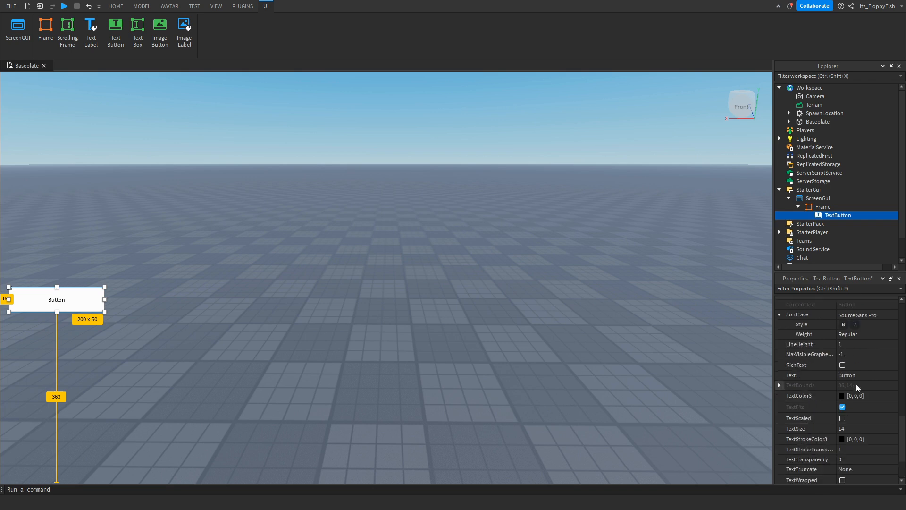
pyautogui.click(842, 417)
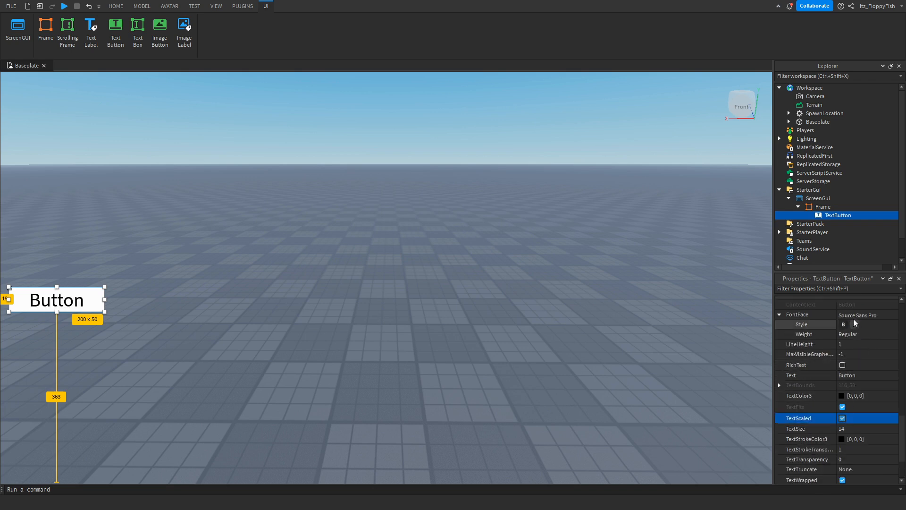
pyautogui.click(803, 314)
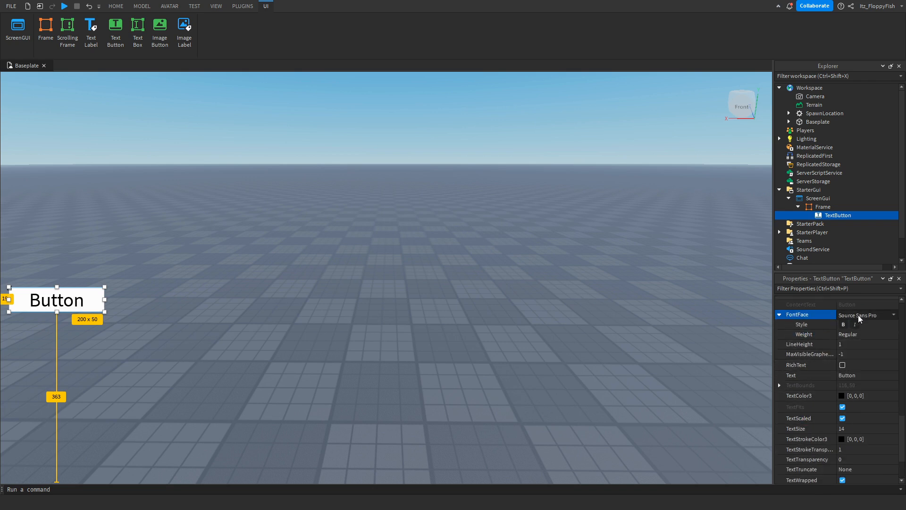
pyautogui.click(866, 315)
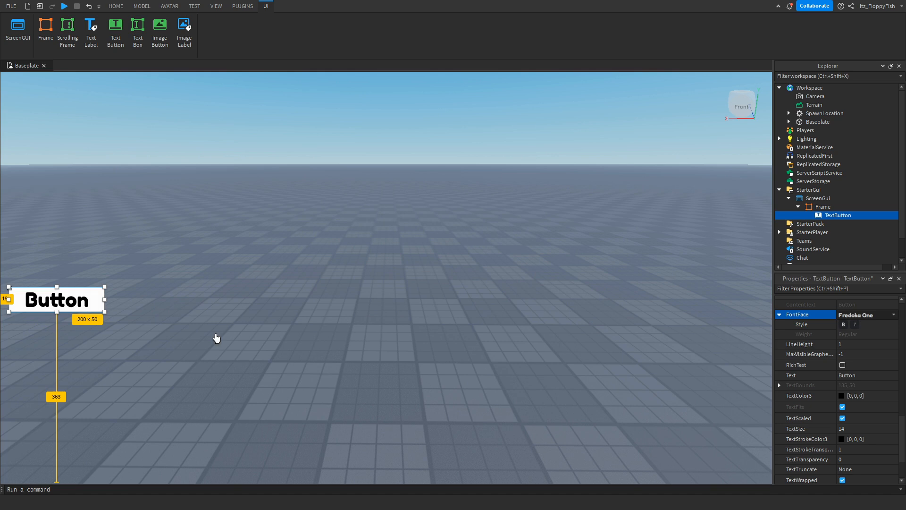
pyautogui.moveTo(118, 320)
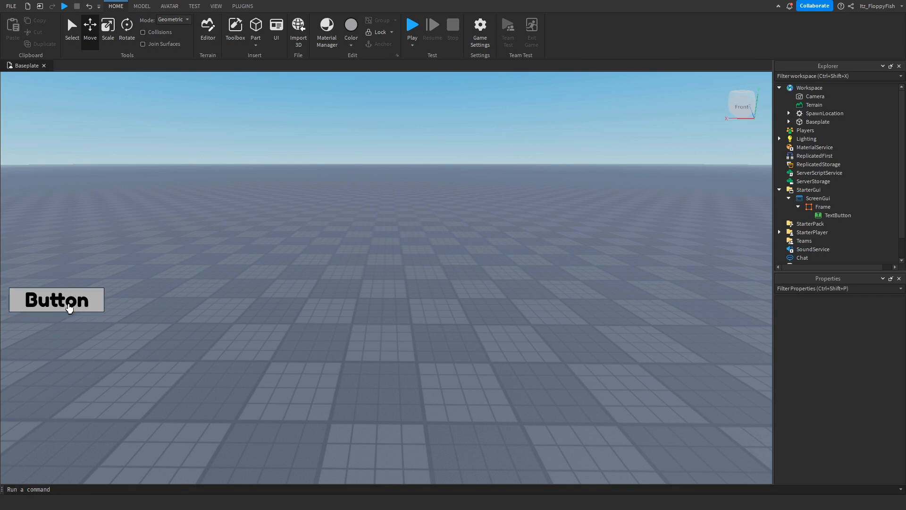
pyautogui.click(837, 215)
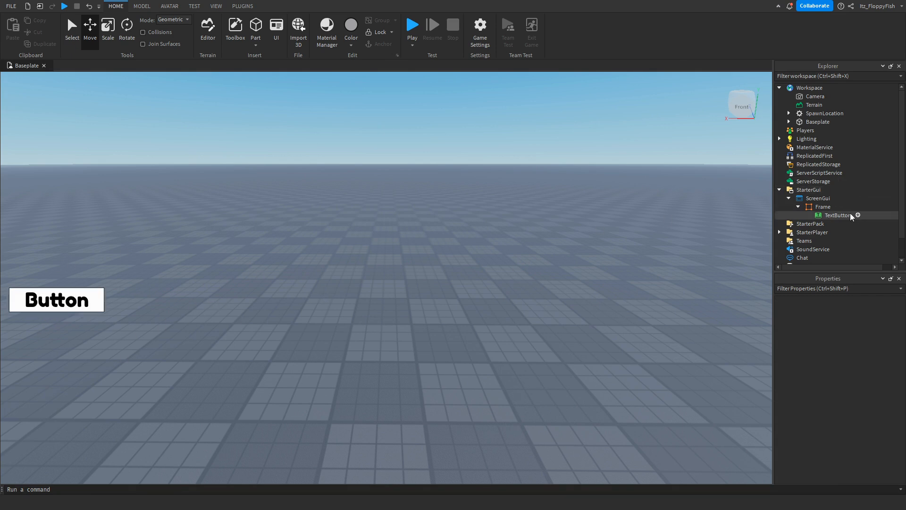
pyautogui.click(265, 6)
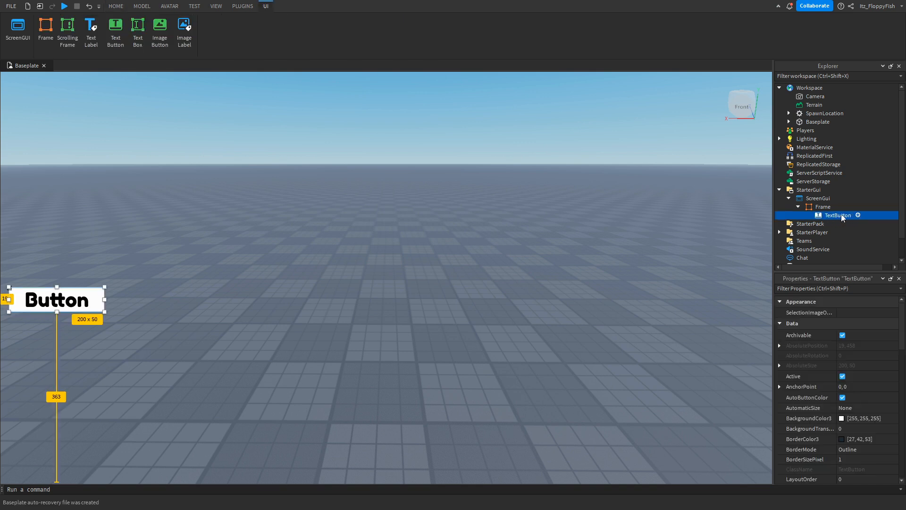
pyautogui.click(859, 216)
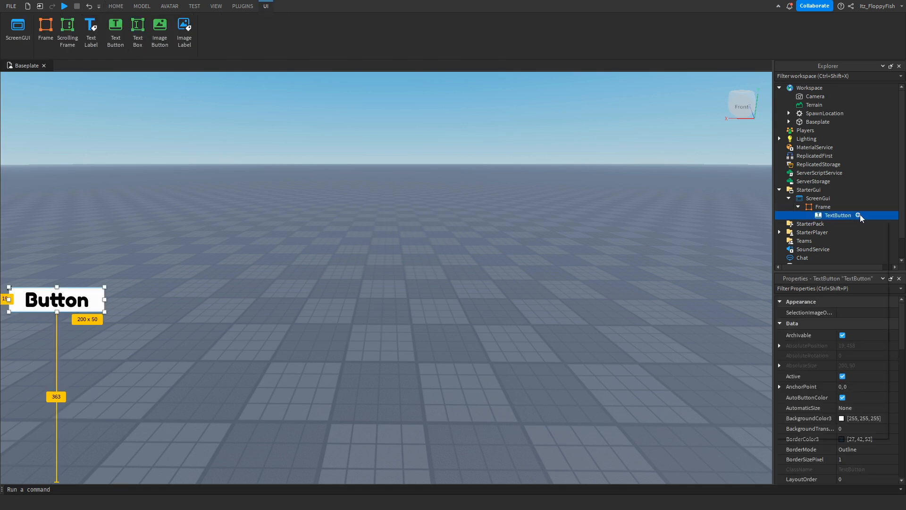
# Insert a LocalScript under the TextButton via the Insert Object list.
pyautogui.click(858, 215)
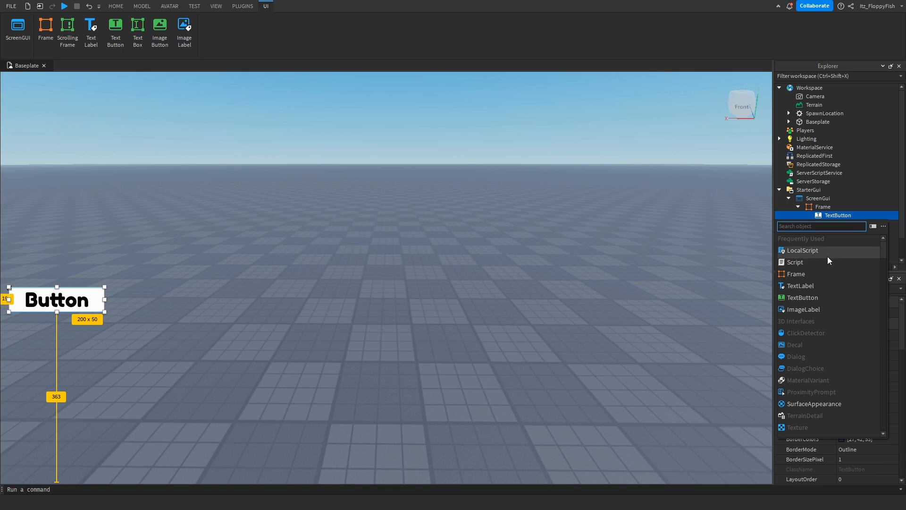
pyautogui.moveTo(802, 250)
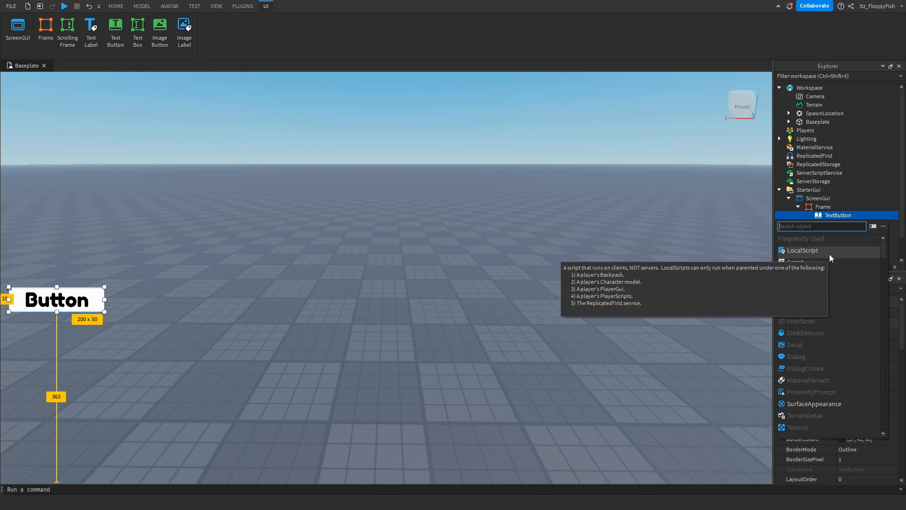
pyautogui.moveTo(840, 258)
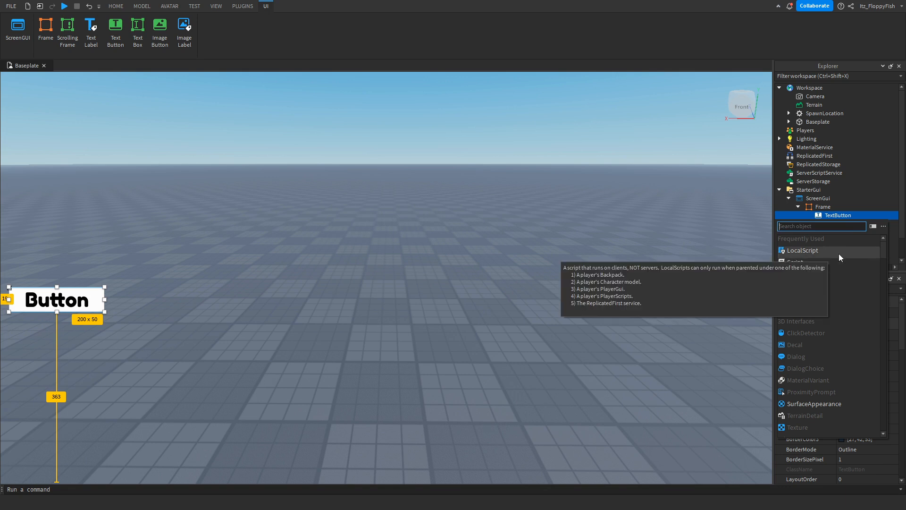
pyautogui.click(802, 250)
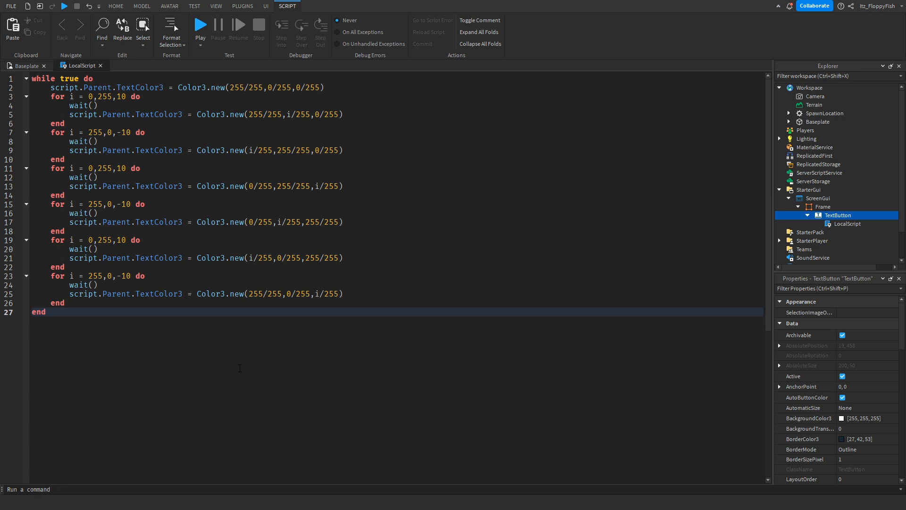
# Write the while-true loop cycling script.Parent.TextColor3 with Color3.new, then start Play.
pyautogui.click(46, 312)
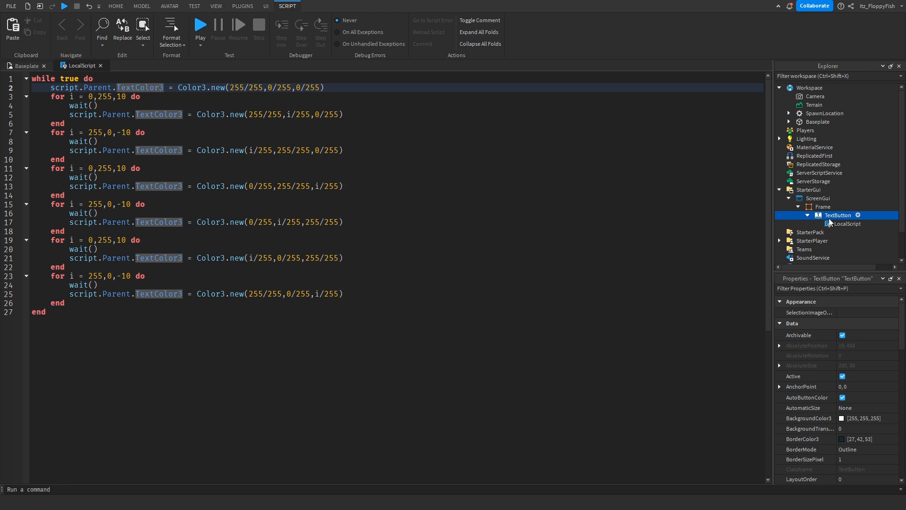
pyautogui.scroll(-3)
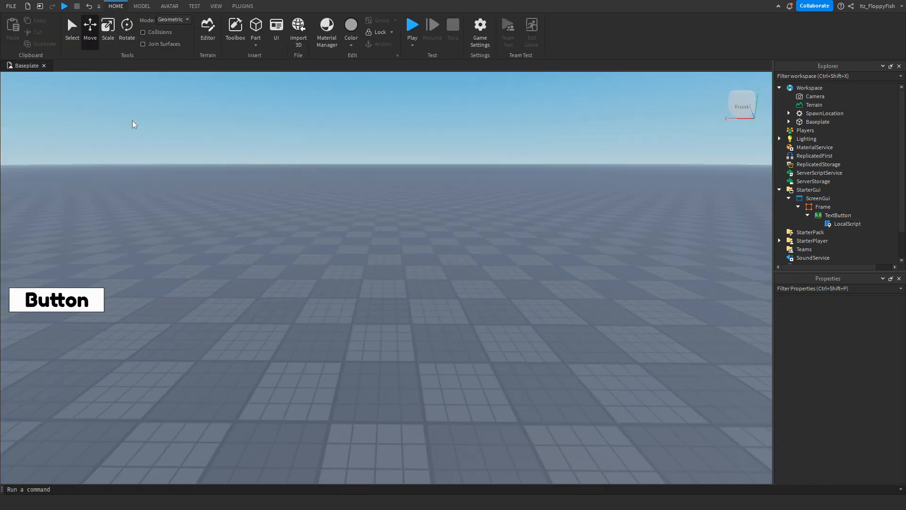
pyautogui.moveTo(251, 67)
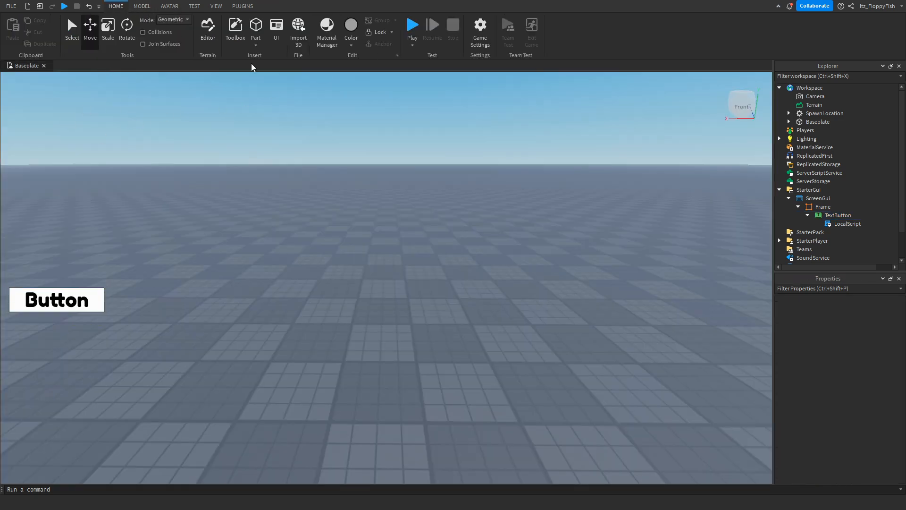
pyautogui.moveTo(412, 27)
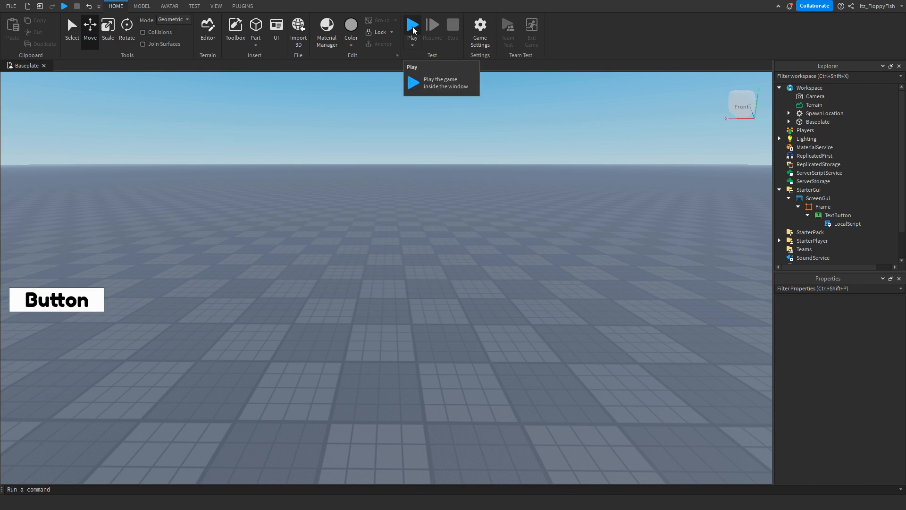
pyautogui.click(412, 25)
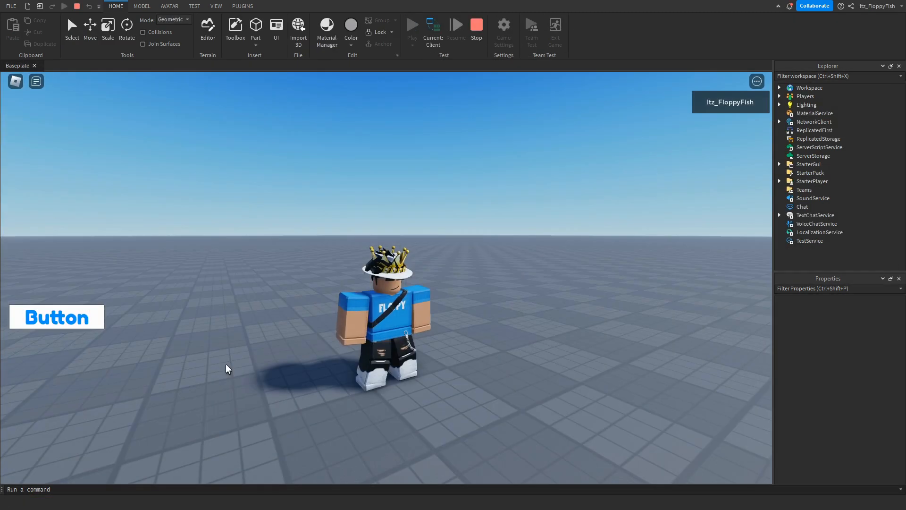
# Click the running game's Button while its text shifts through rainbow colours.
pyautogui.click(57, 317)
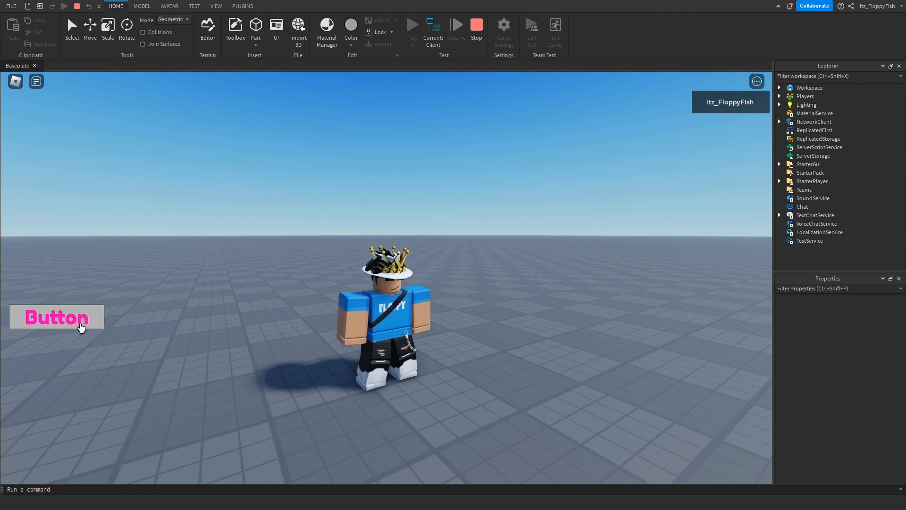
pyautogui.click(56, 317)
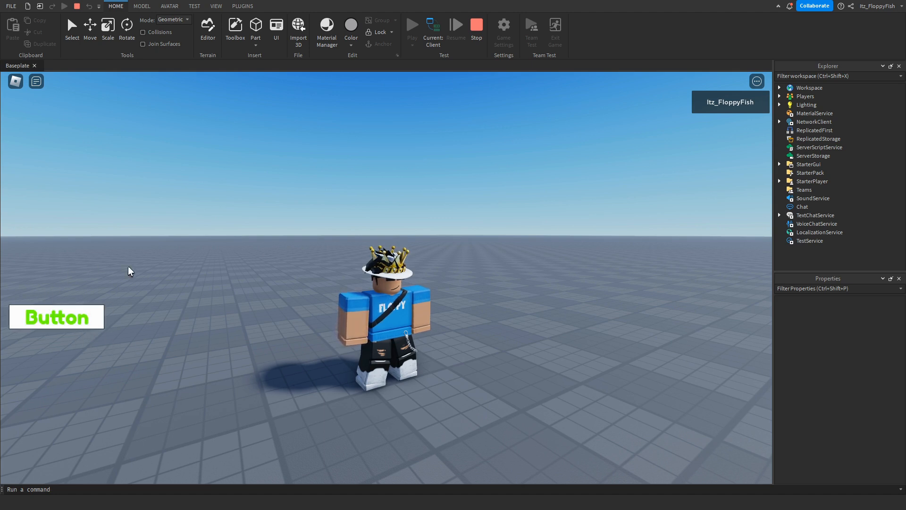